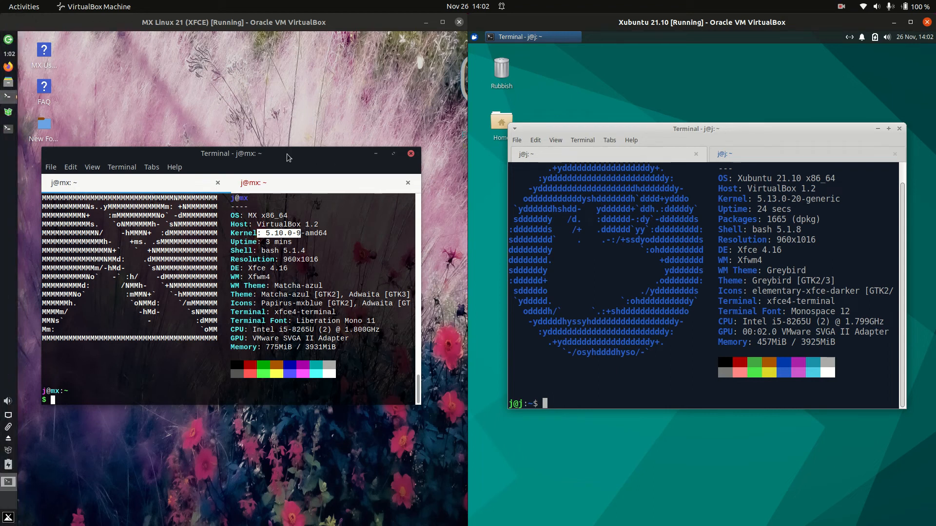
Move the MX Linux neofetch terminal window into place beside the Xubuntu one.
drag(232, 153, 246, 156)
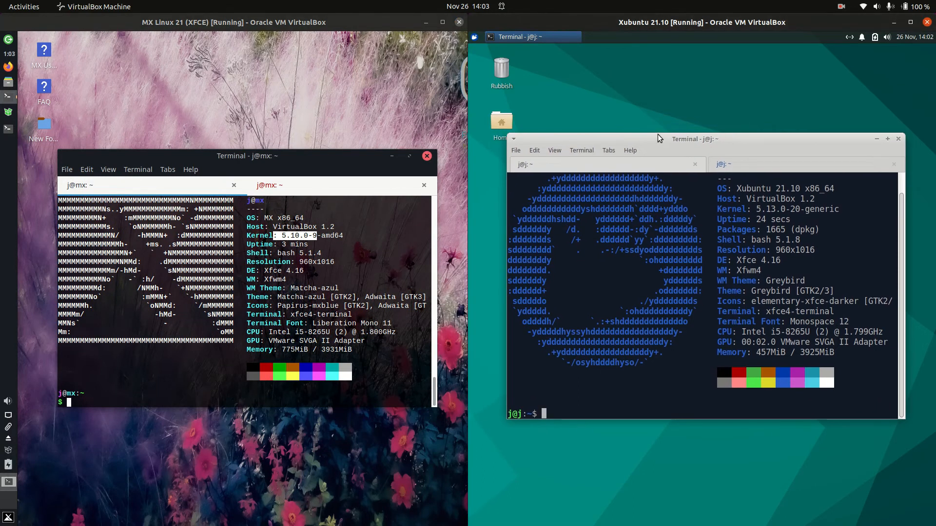
mouse_move(659, 84)
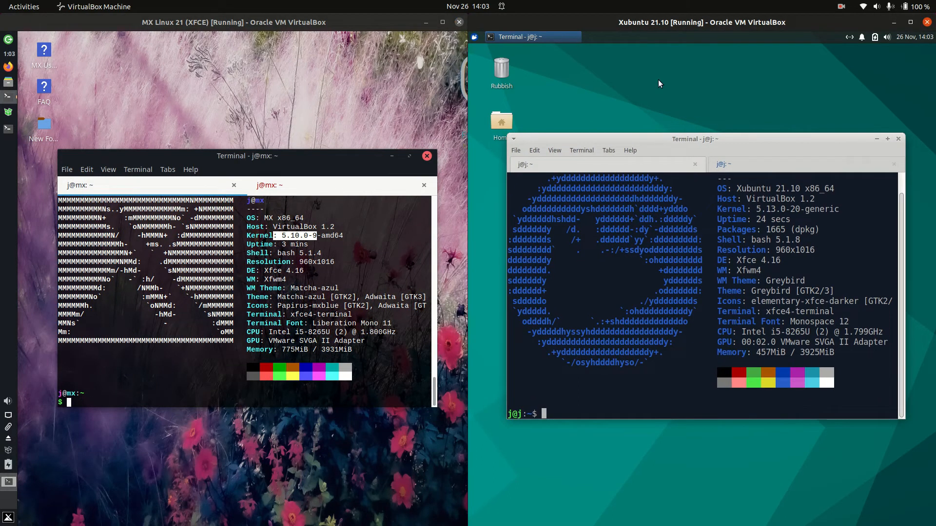
mouse_move(517, 220)
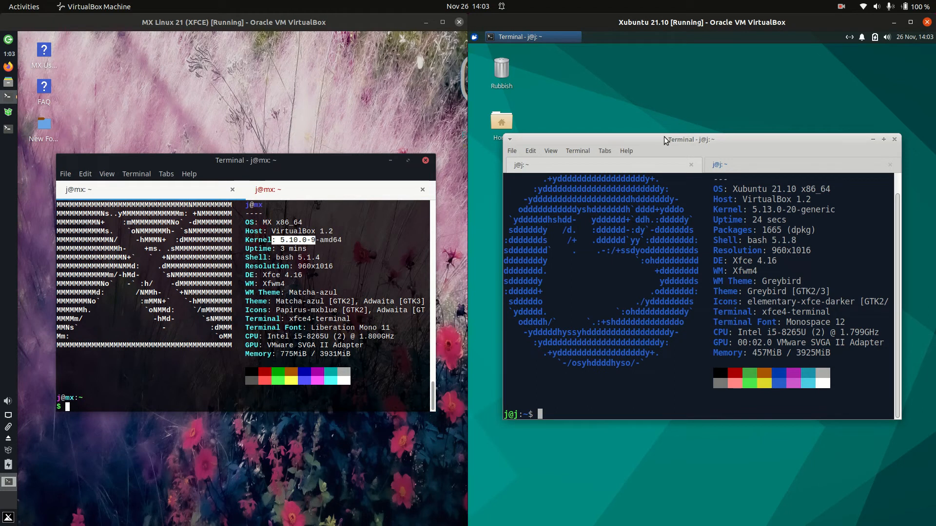
mouse_move(422, 140)
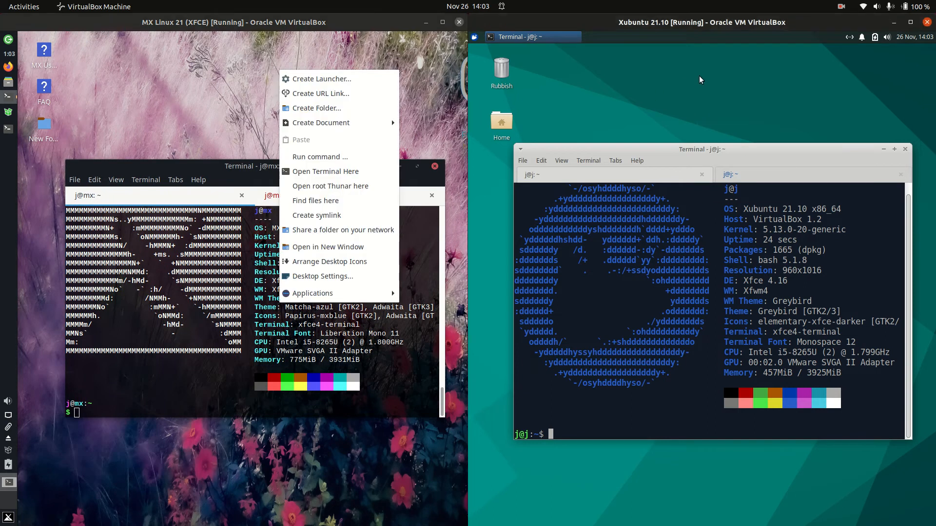
Bring up the Xubuntu desktop's action menu, then dismiss the open menus.
right_click(700, 79)
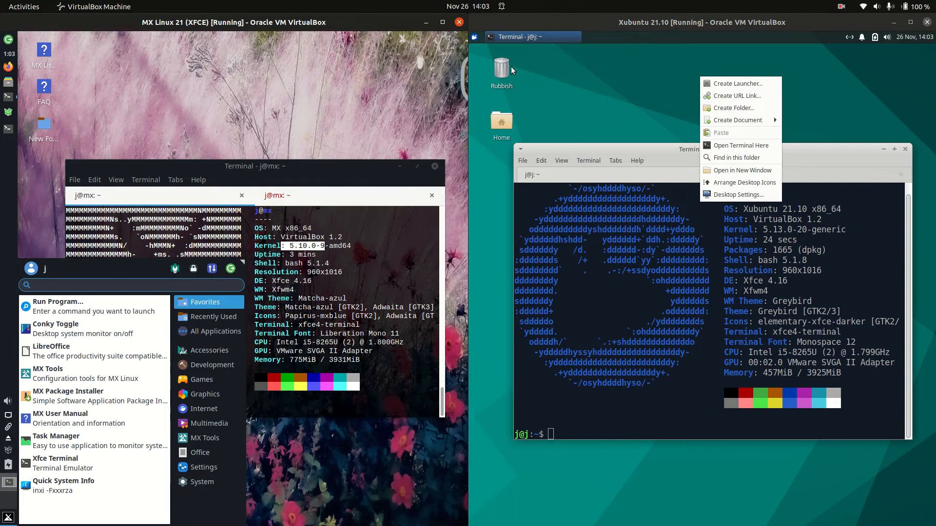
click(475, 36)
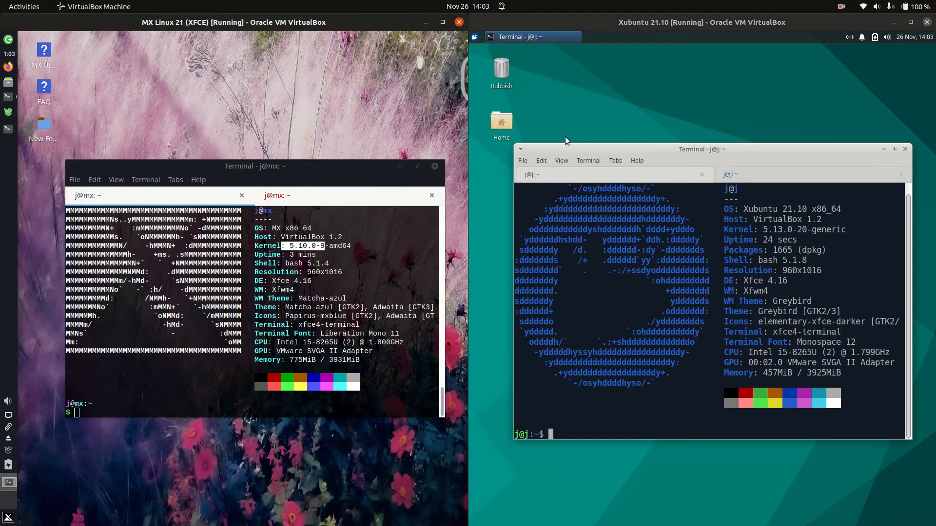
mouse_move(161, 116)
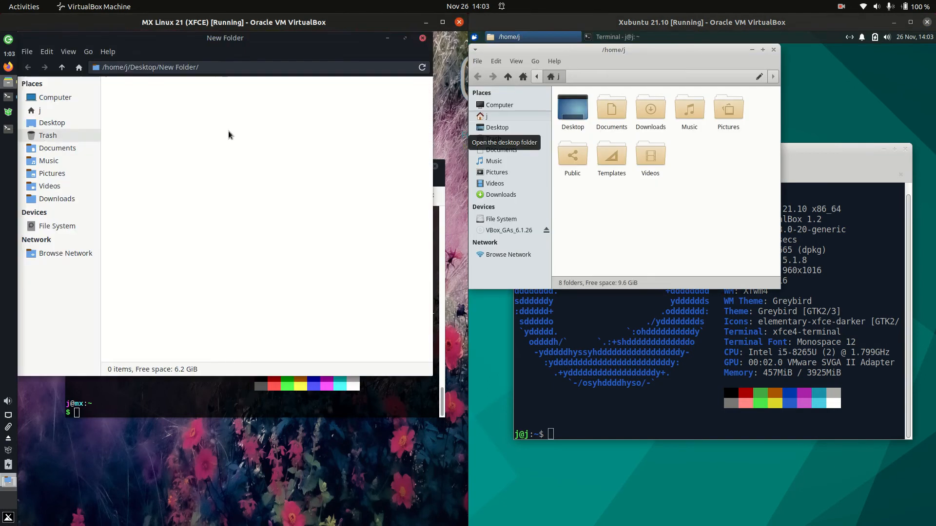
View and dismiss Thunar's About version info, then open a terminal from the folder view.
click(553, 61)
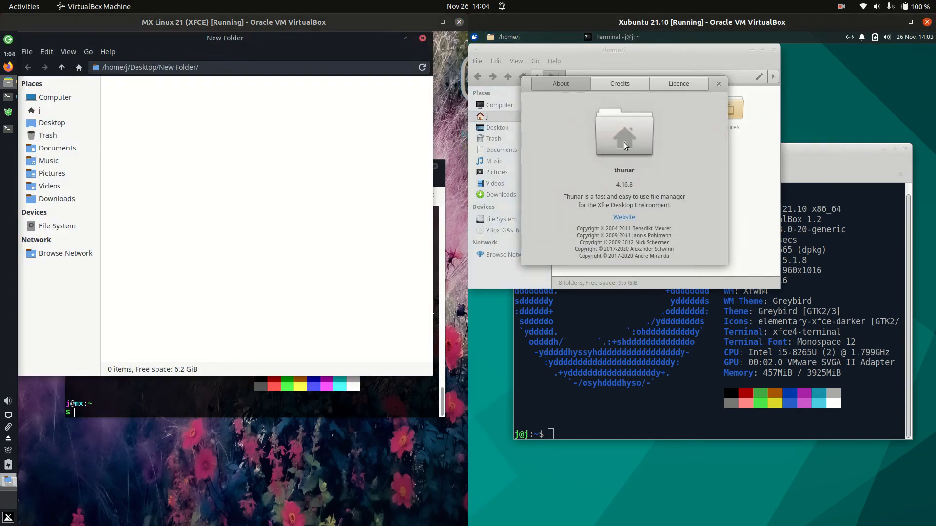
click(107, 52)
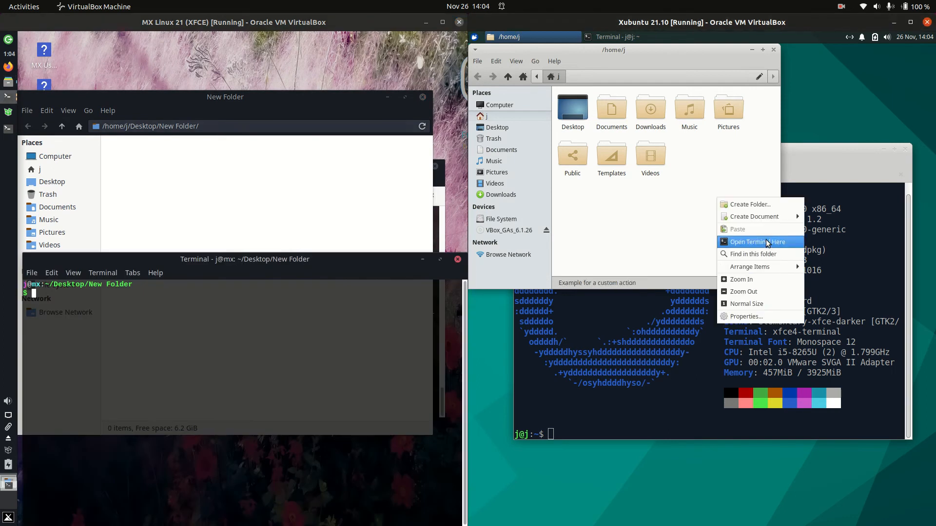
click(756, 241)
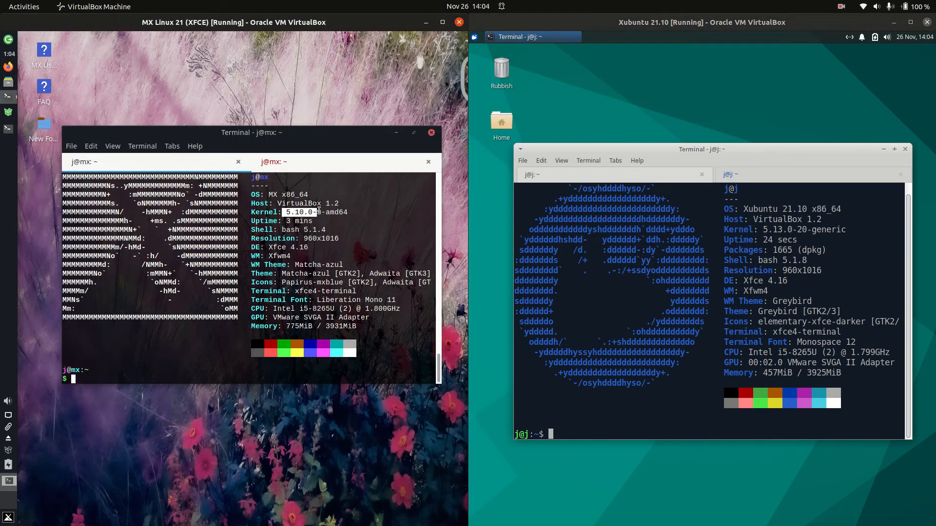
mouse_move(791, 236)
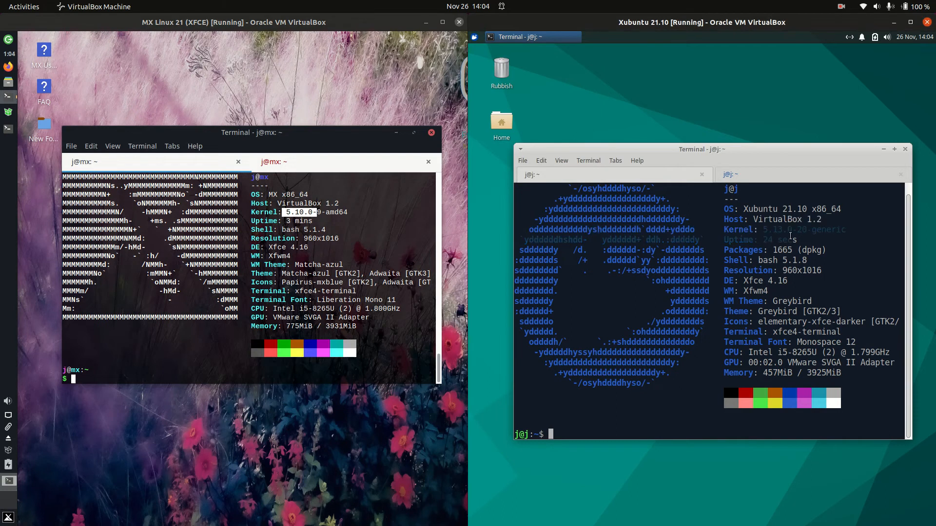